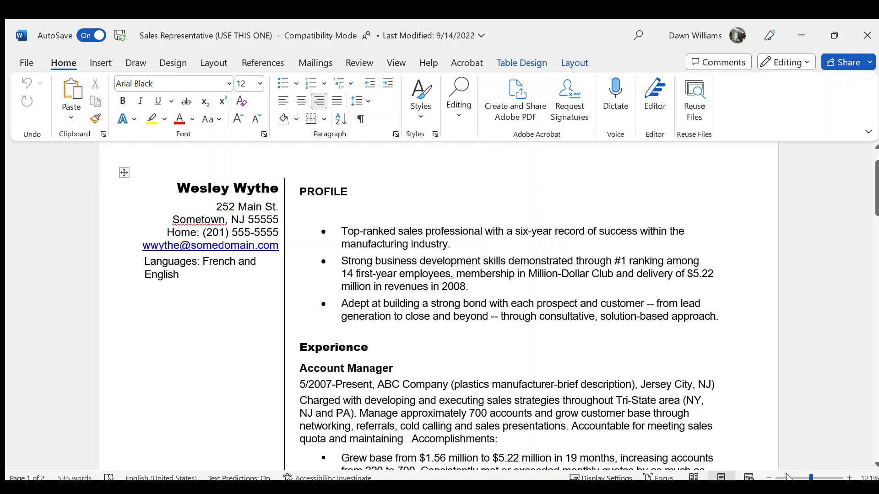
Preview both resume pages, return to page one, and scroll to the Account Manager accomplishments.
left_click(177, 188)
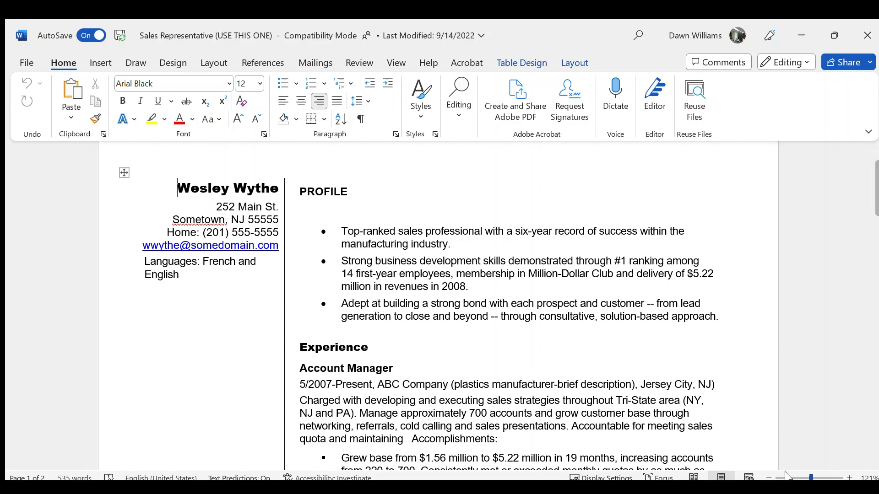
left_click(863, 477)
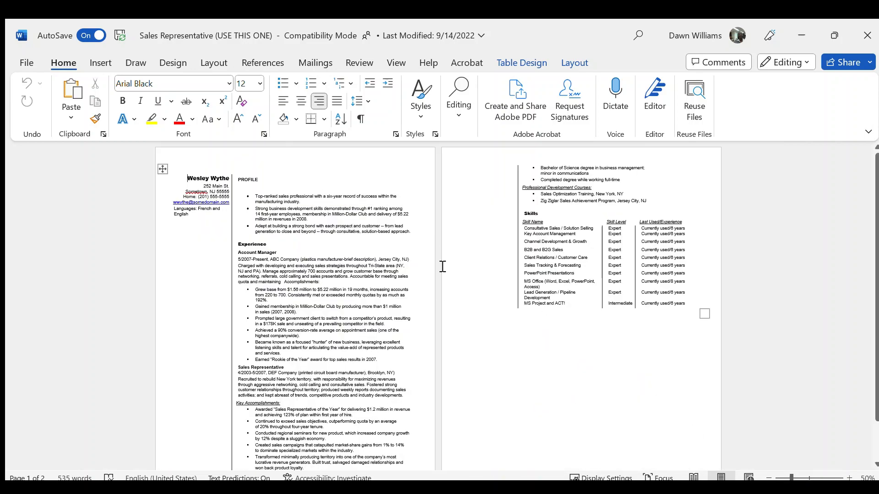
left_click(852, 478)
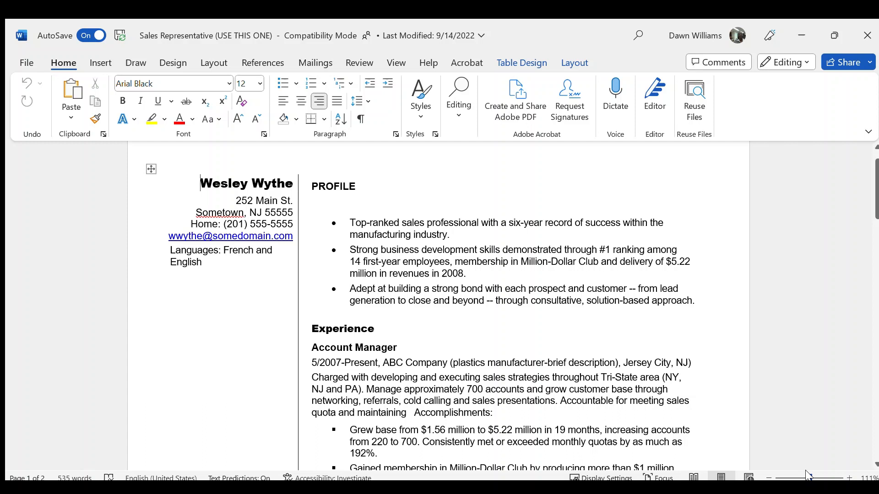
mouse_move(269, 289)
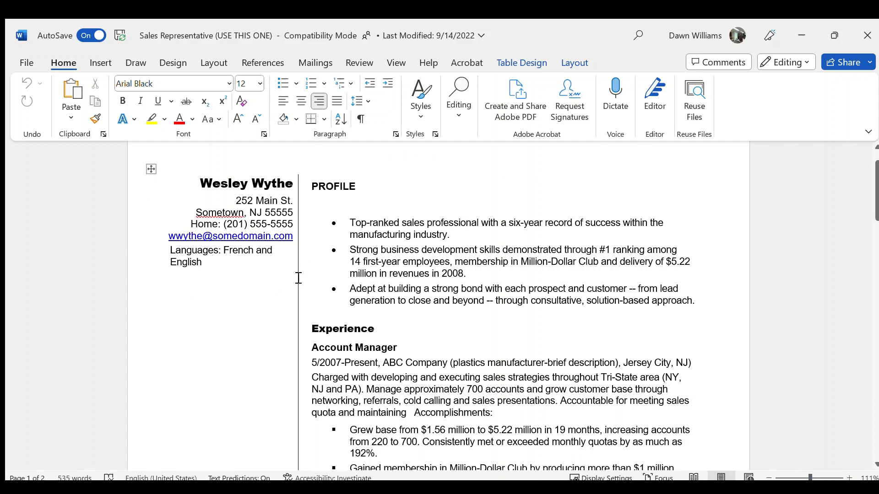
mouse_move(350, 280)
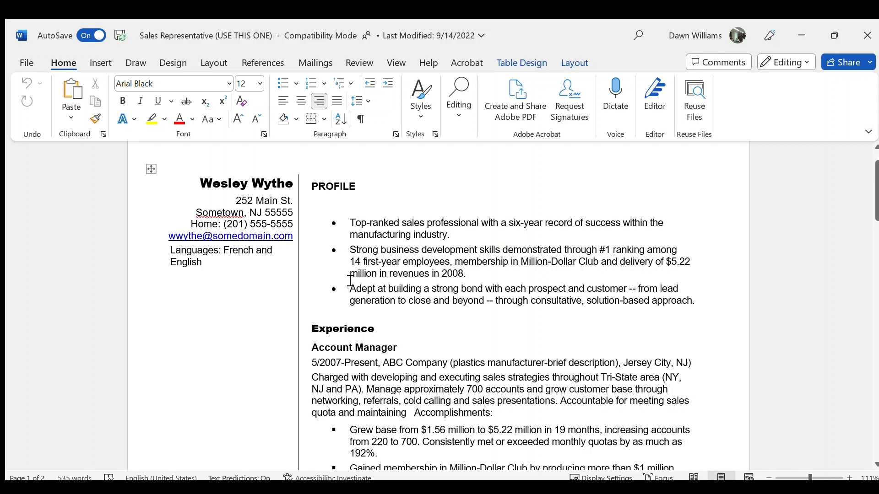
scroll("down", 3)
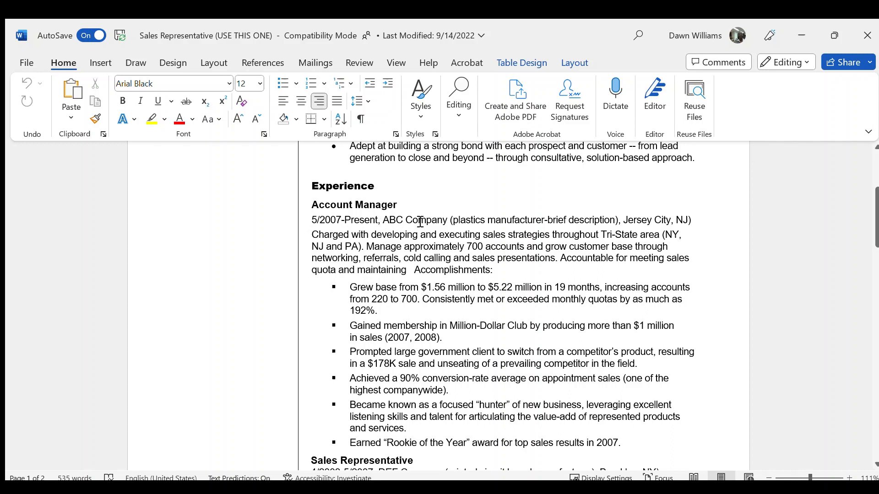
mouse_move(582, 225)
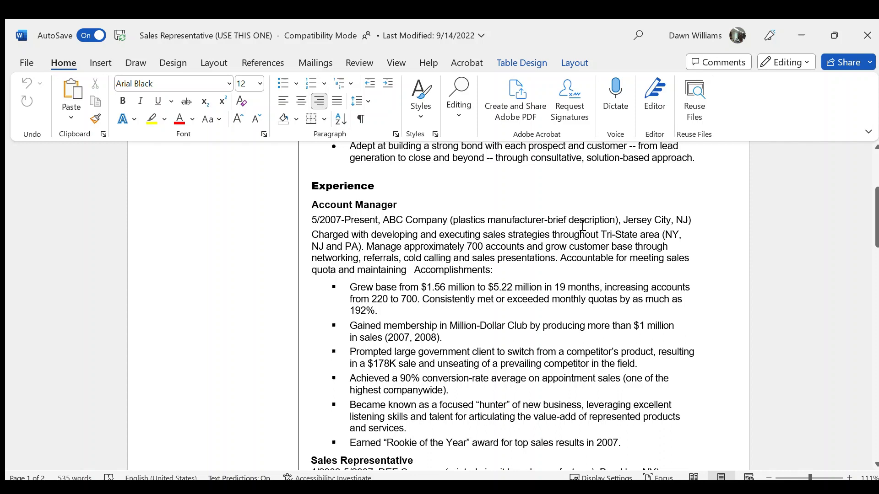
mouse_move(516, 217)
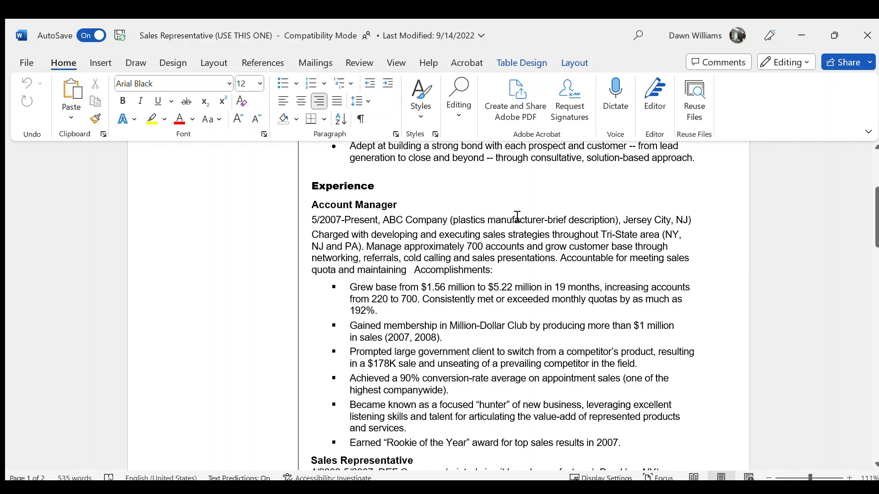
mouse_move(537, 220)
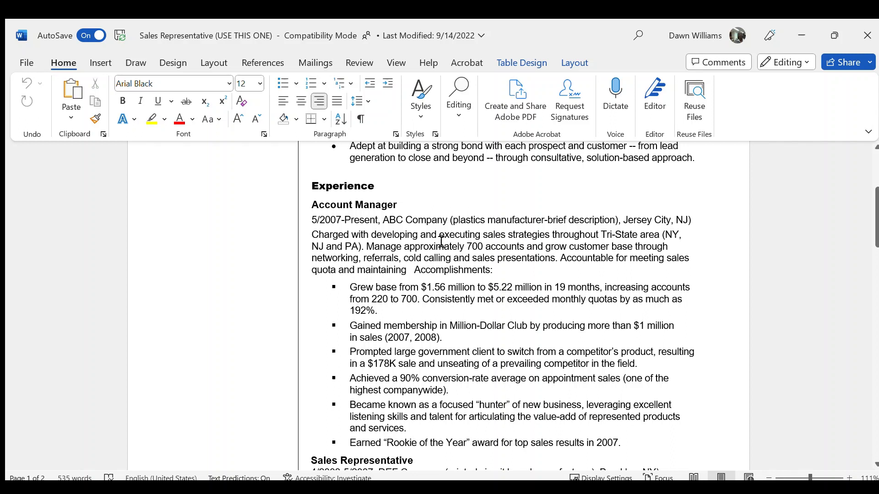
mouse_move(548, 251)
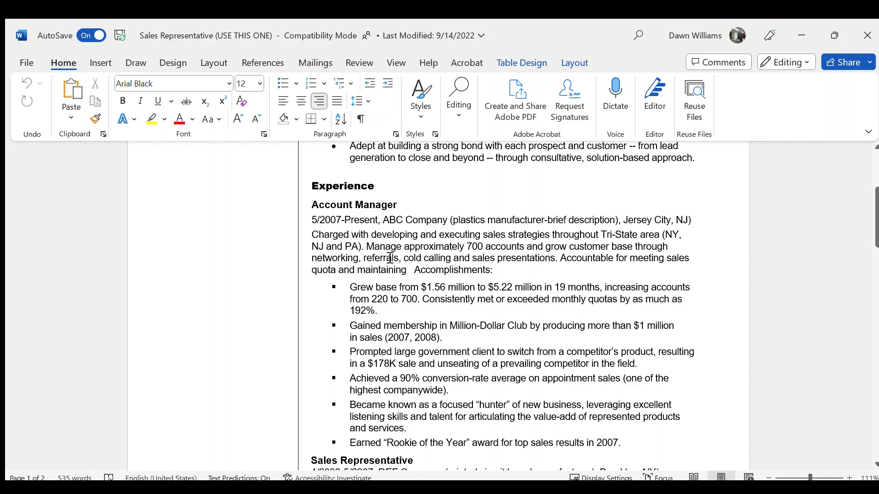
mouse_move(499, 257)
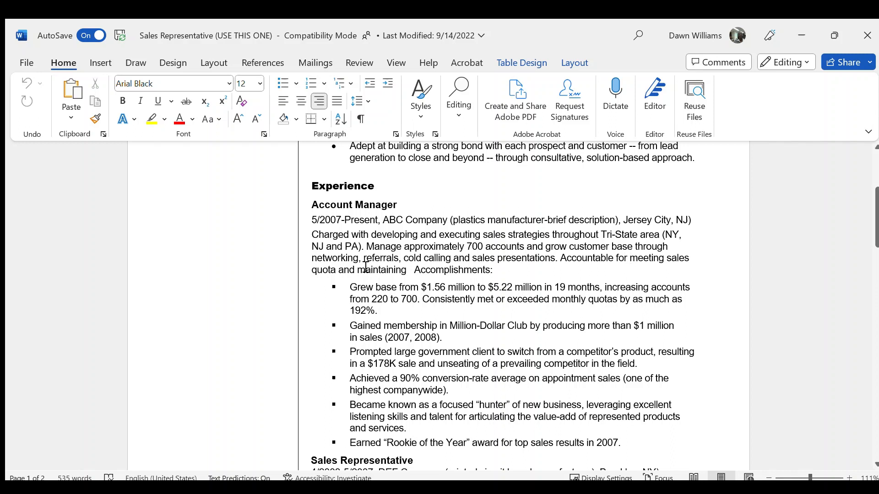
mouse_move(451, 278)
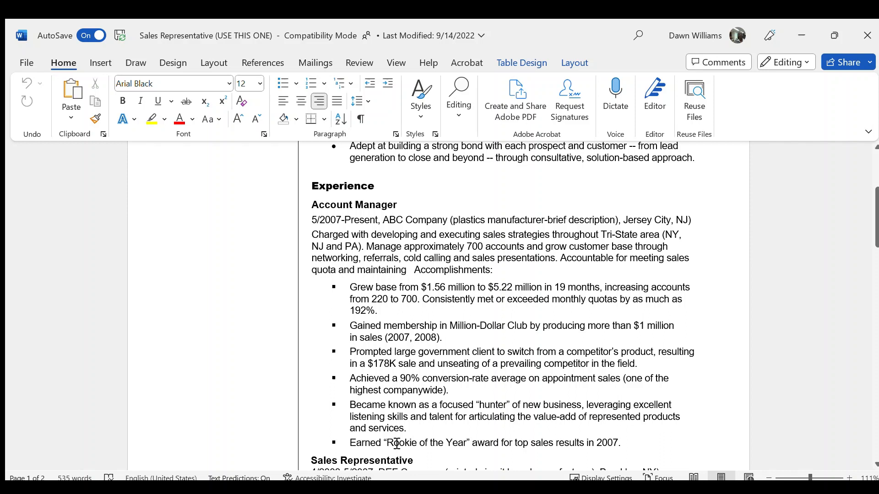
mouse_move(507, 385)
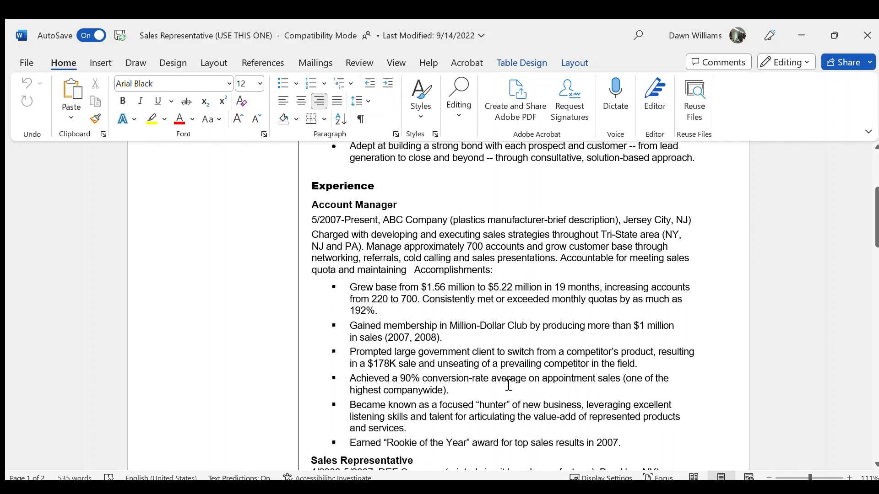
mouse_move(354, 393)
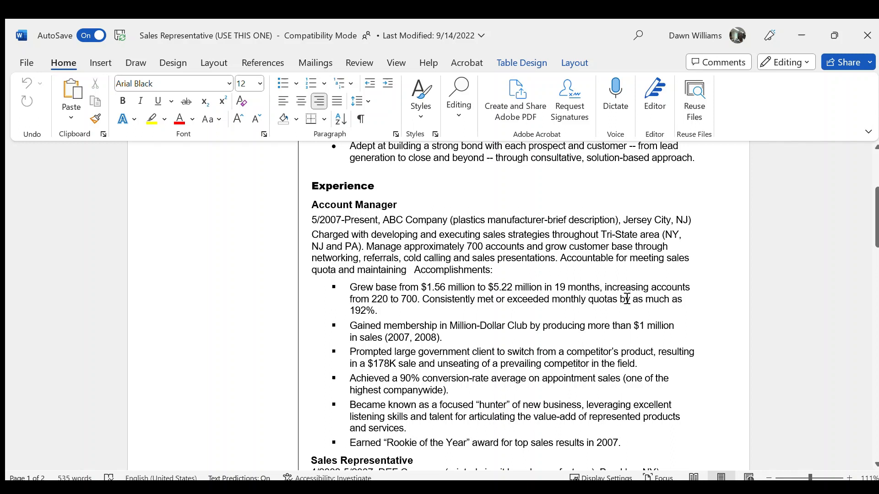
mouse_move(412, 224)
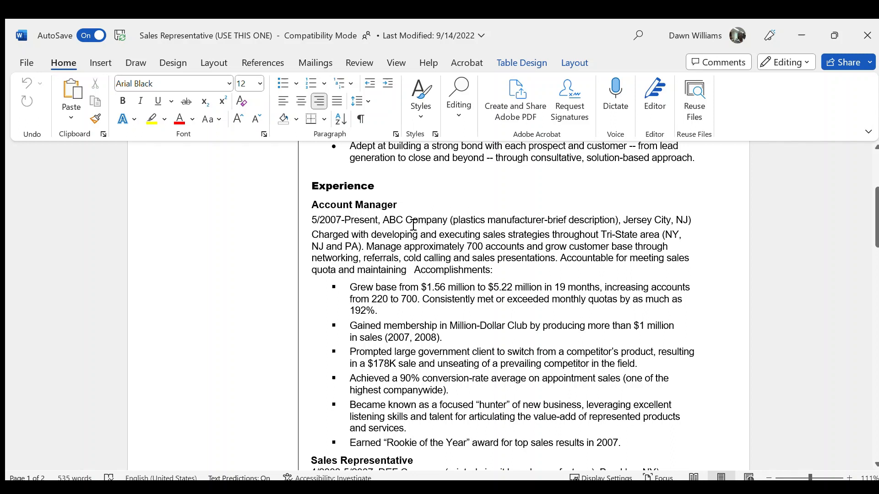
mouse_move(626, 222)
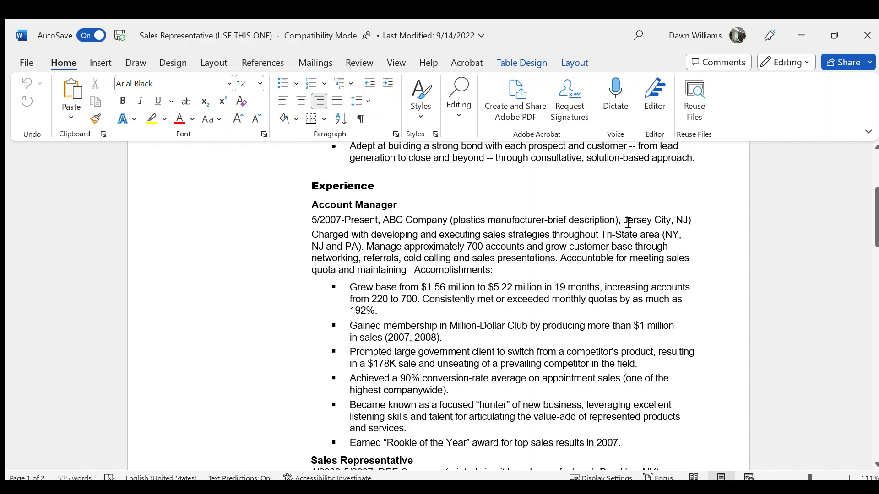